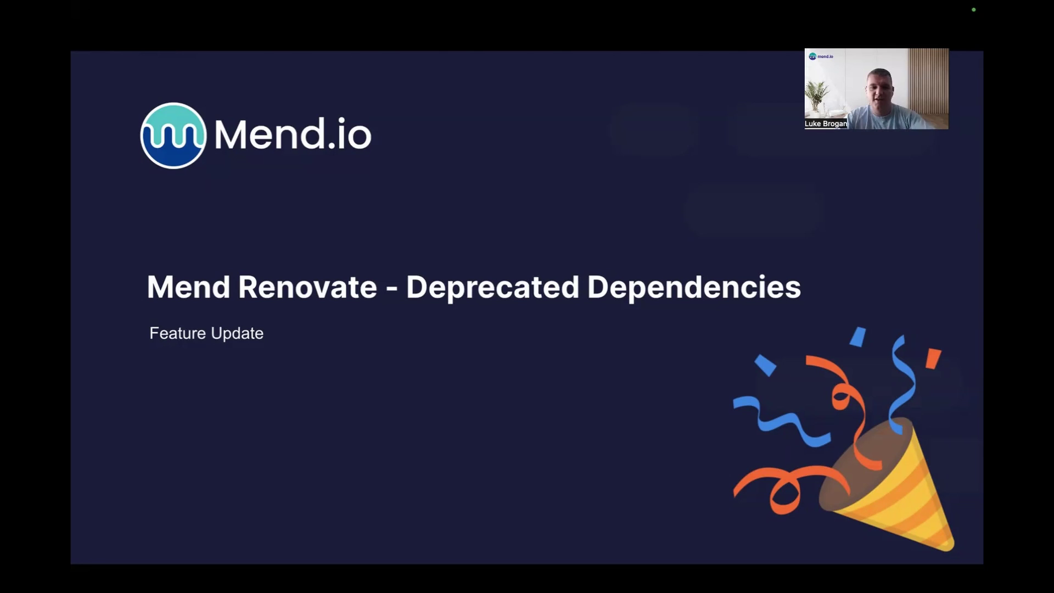
pyautogui.moveTo(658, 227)
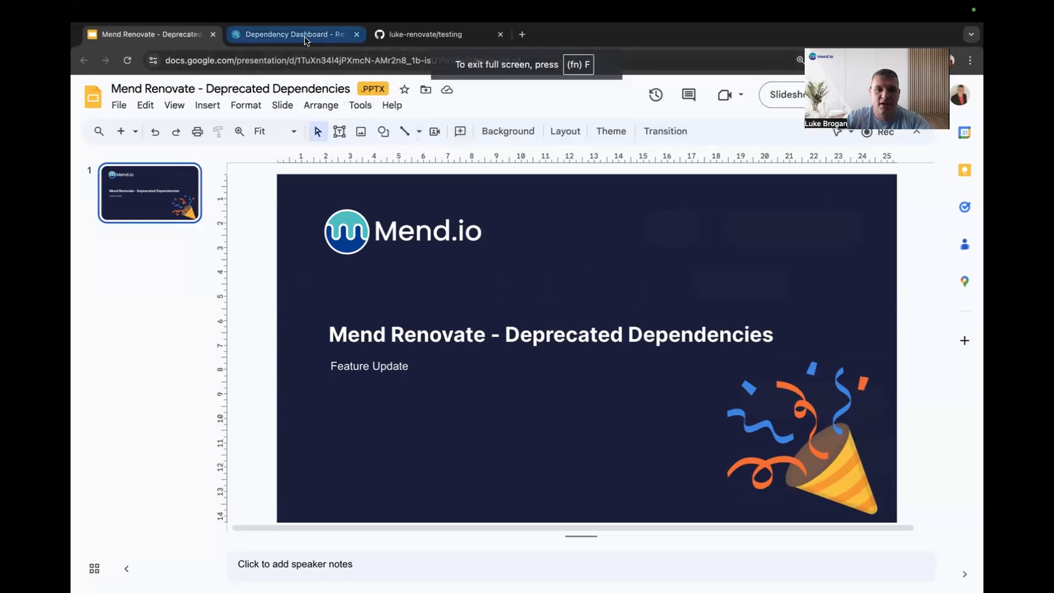
# - Show the Dependency Dashboard docs' example warnings for deprecated airbnb-prop-types and left-pad
pyautogui.click(306, 34)
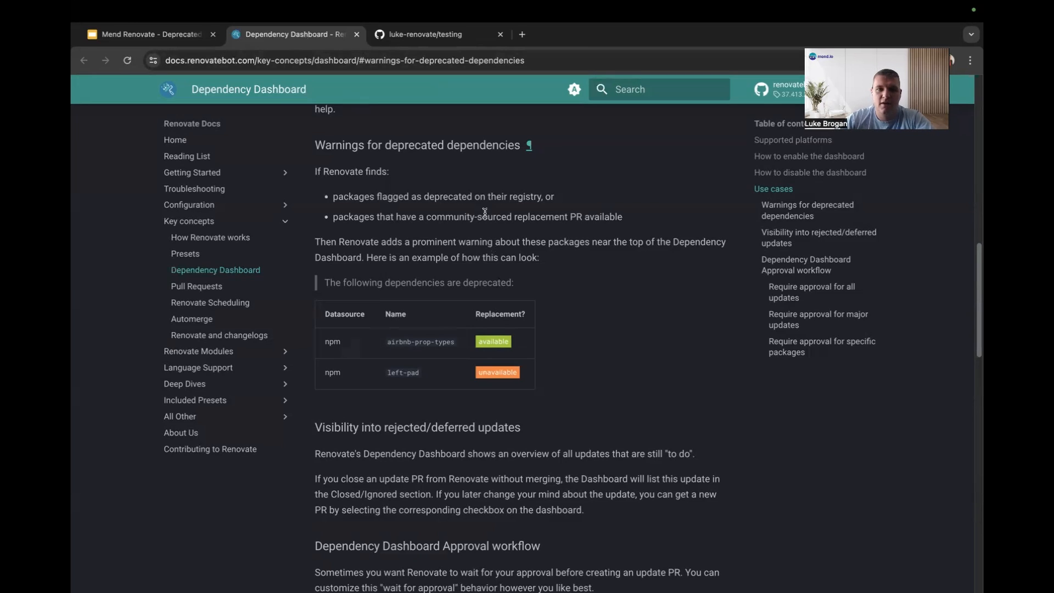
# - View the testing repository's package.json declaring airbnb-prop-types 2.16.0 and left-pad 1.3.0
pyautogui.click(423, 34)
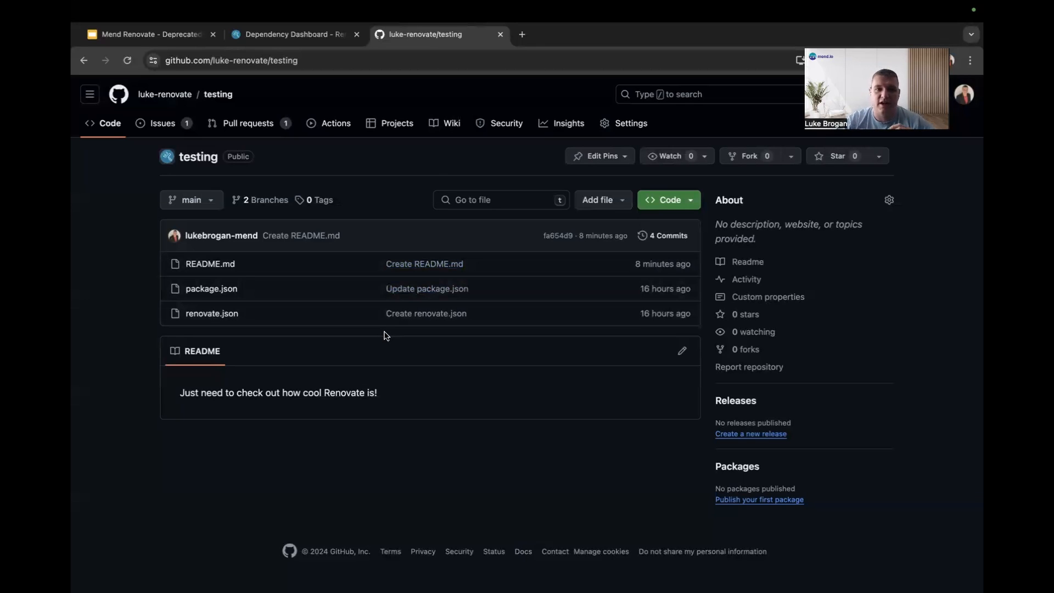
pyautogui.moveTo(299, 301)
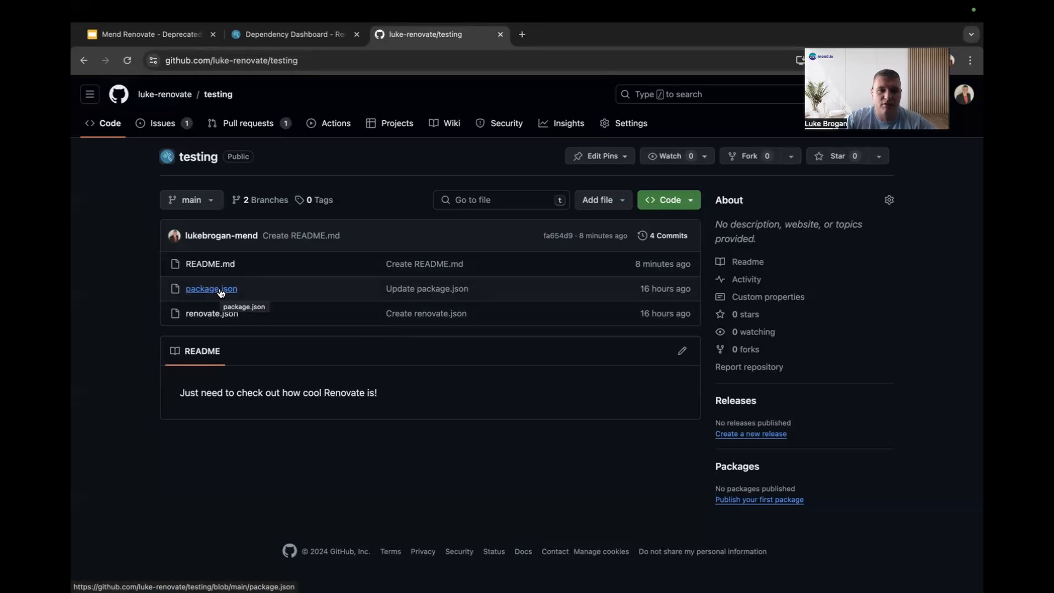
pyautogui.click(211, 289)
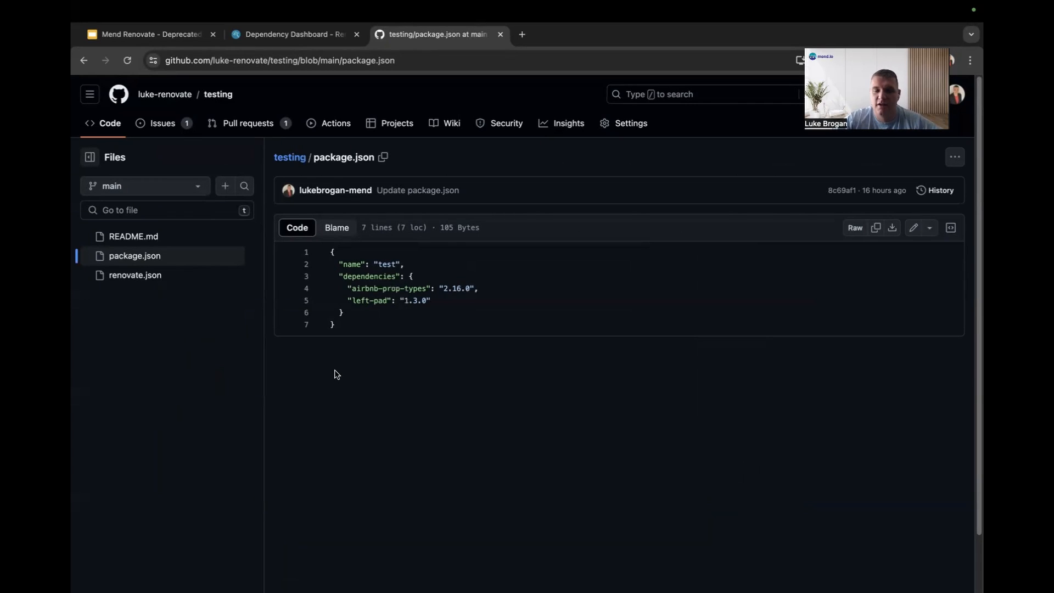
pyautogui.moveTo(104, 123)
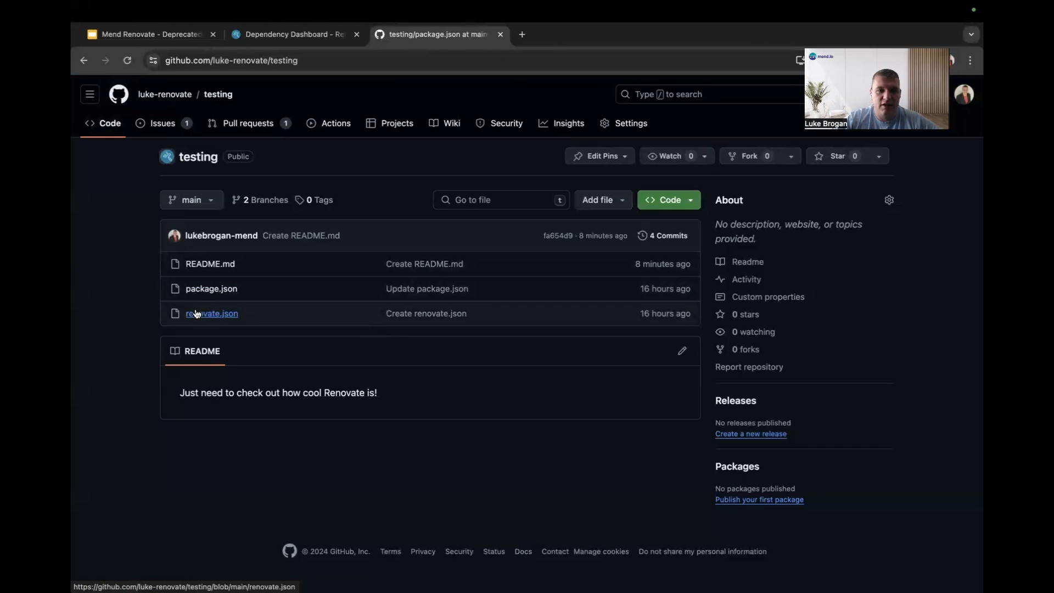
# - View renovate.json, which extends the config:recommended preset
pyautogui.click(211, 314)
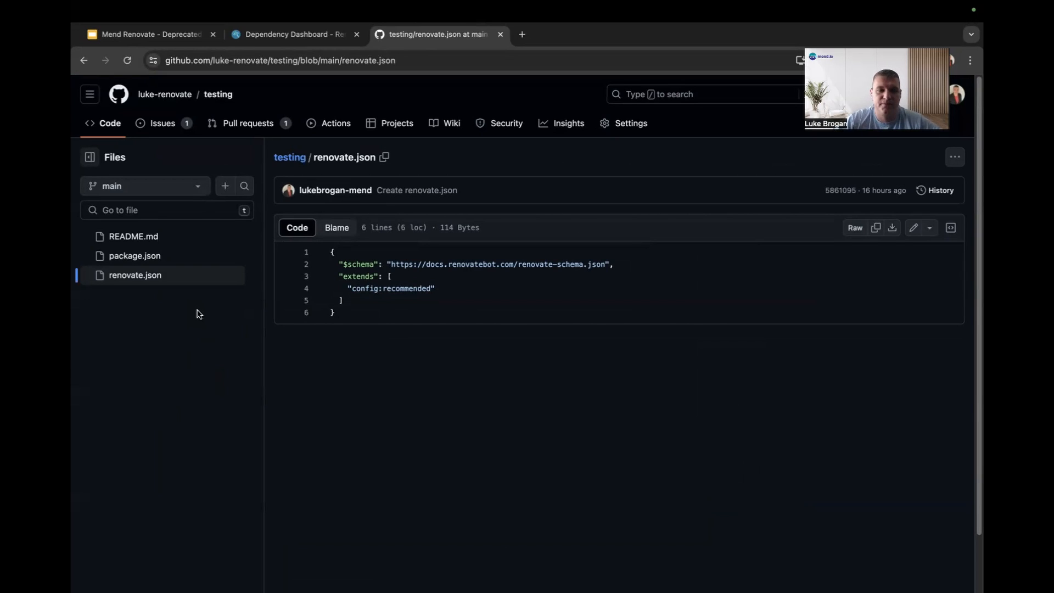
# - From the Issues list, bring up the 'Dependency Dashboard #1' issue with its deprecation warnings
pyautogui.click(162, 123)
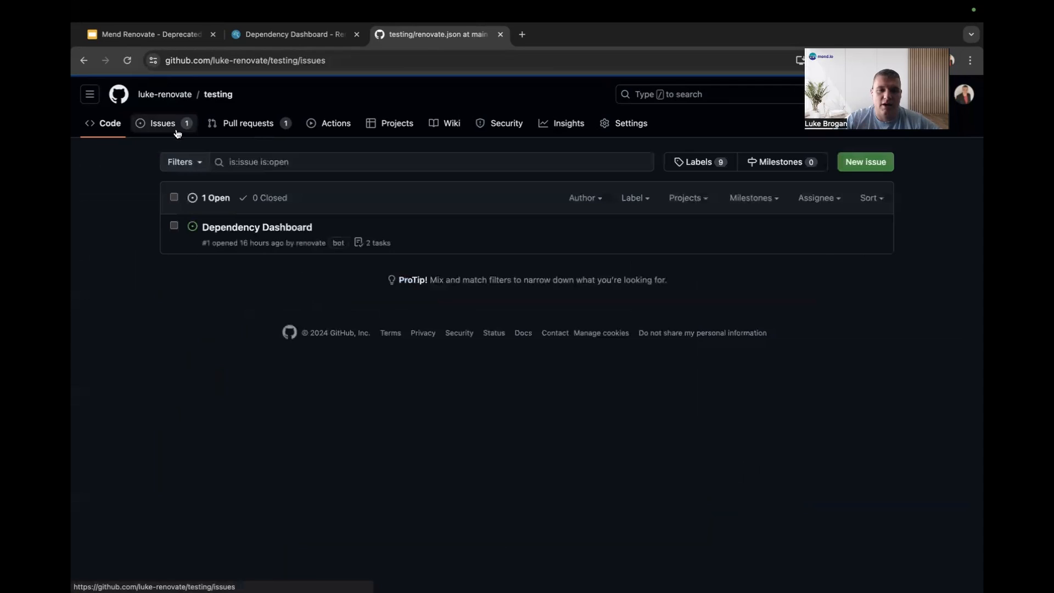
pyautogui.moveTo(230, 231)
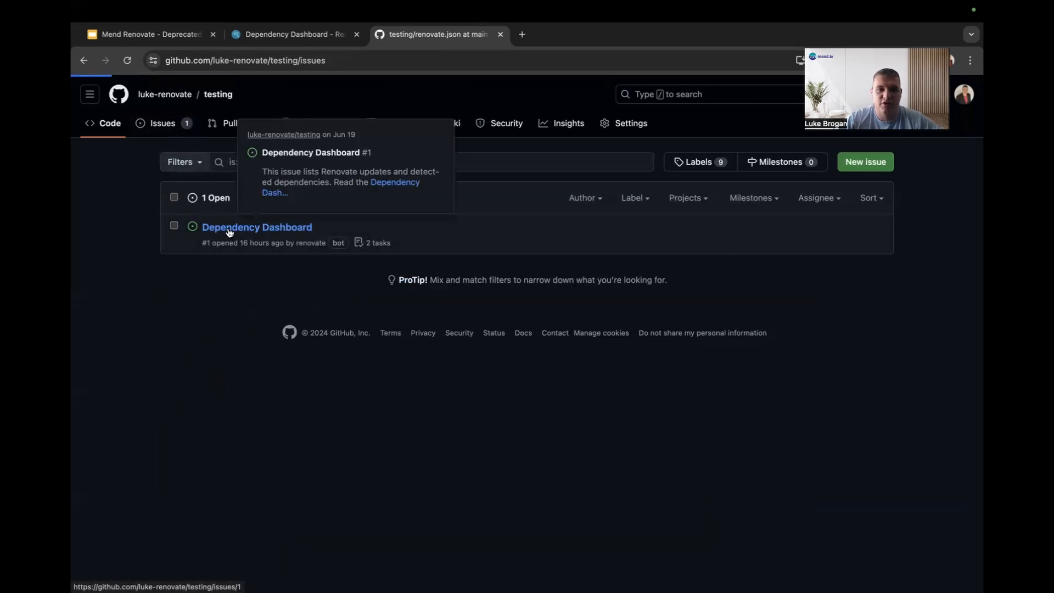
pyautogui.click(257, 227)
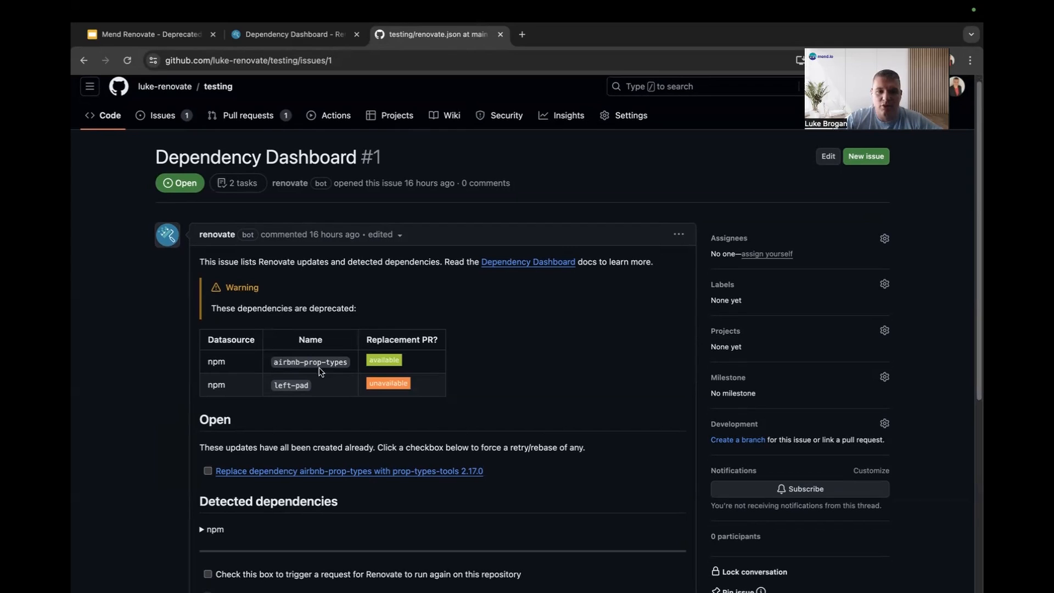
pyautogui.moveTo(395, 361)
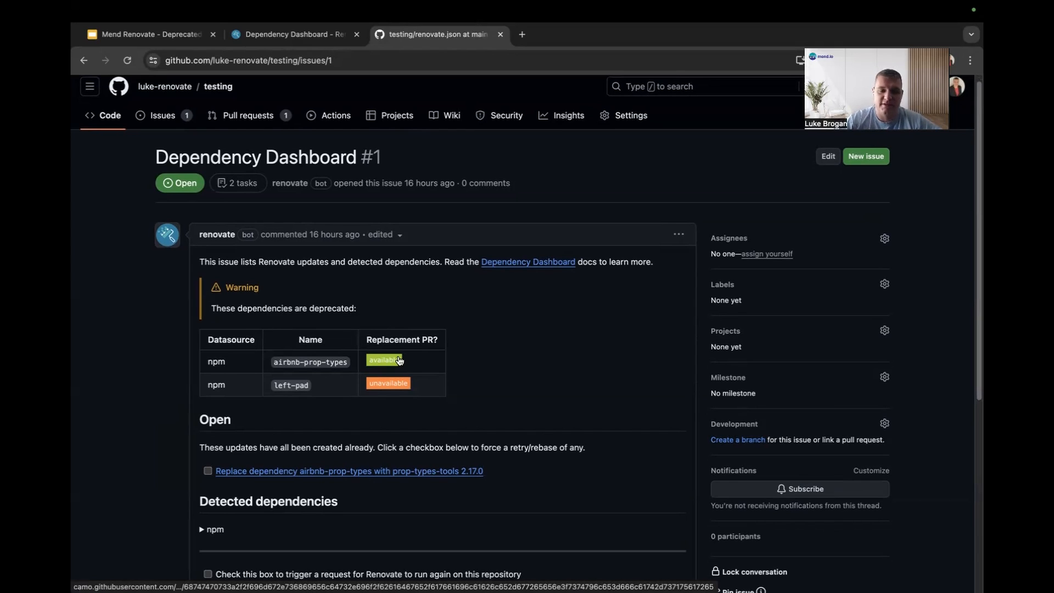
# - Expand the npm and package.json entries under Detected dependencies
pyautogui.click(202, 529)
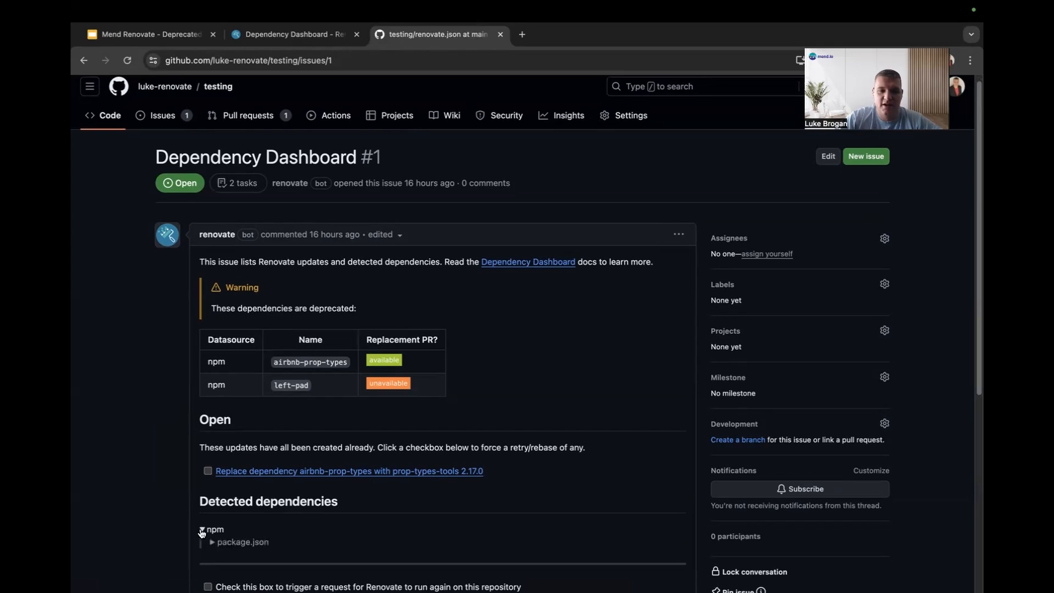
pyautogui.click(213, 543)
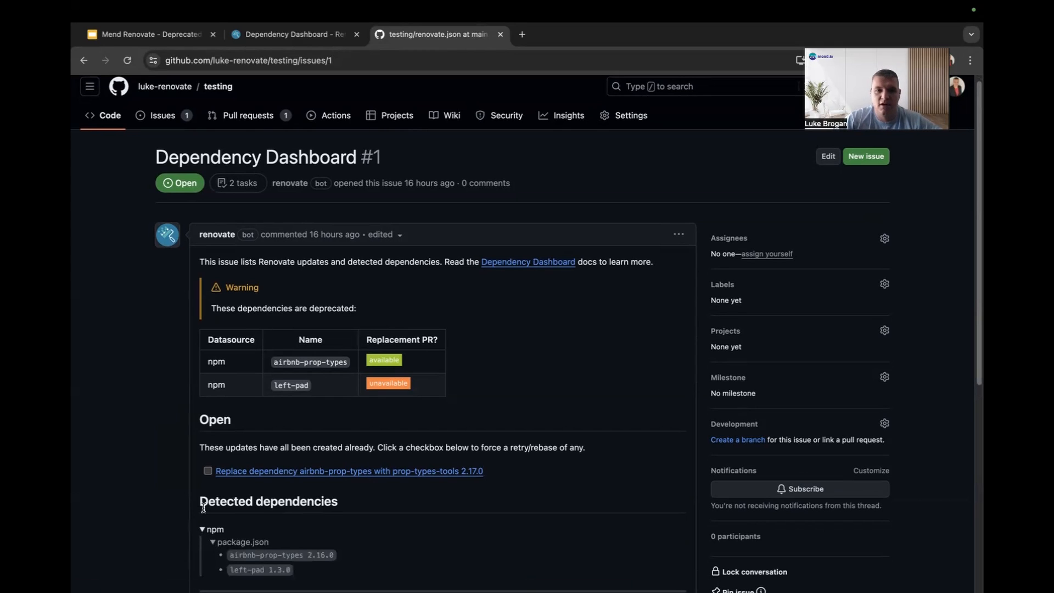
# - Bring up Renovate's PR replacing airbnb-prop-types with prop-types-tools 2.17.0
pyautogui.click(248, 115)
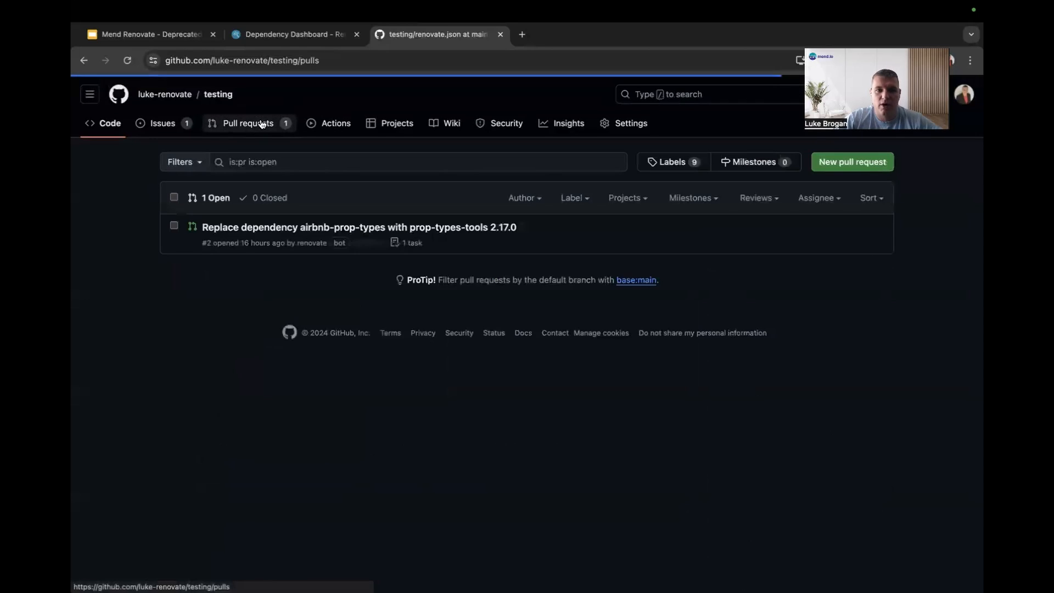
pyautogui.moveTo(319, 228)
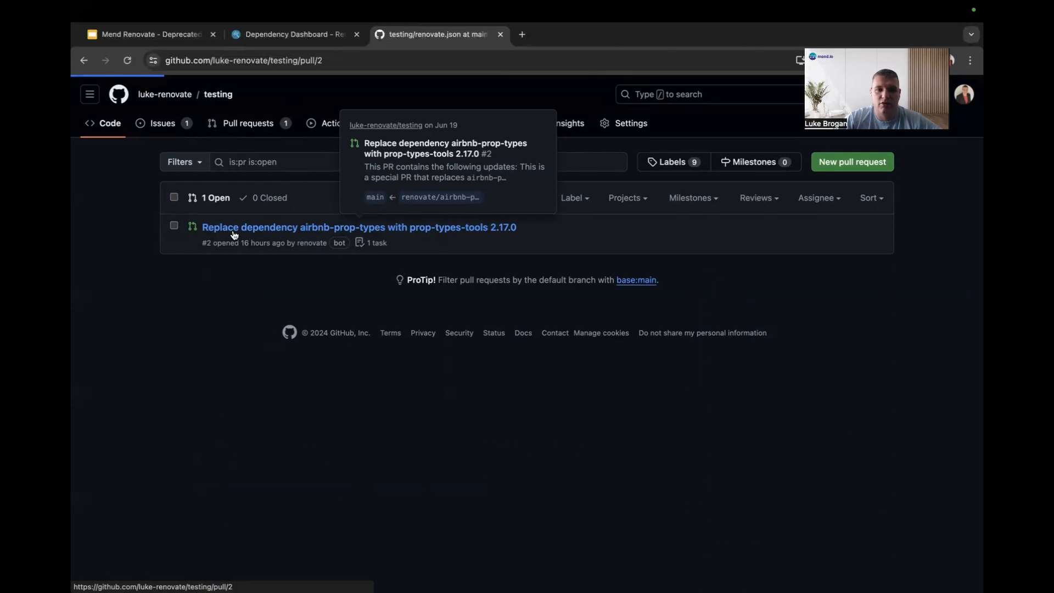
pyautogui.click(360, 228)
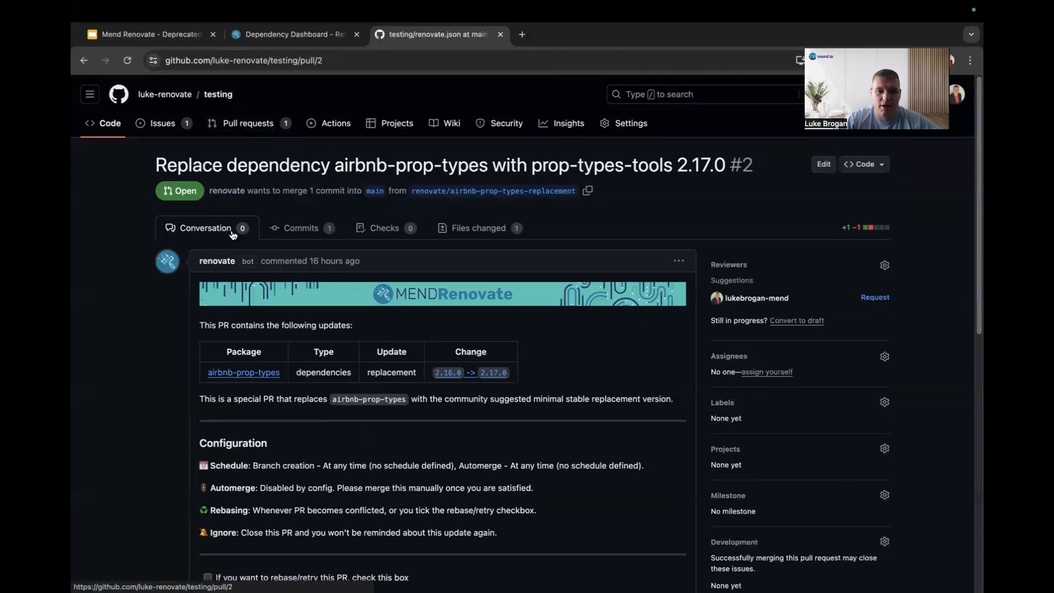
pyautogui.moveTo(484, 381)
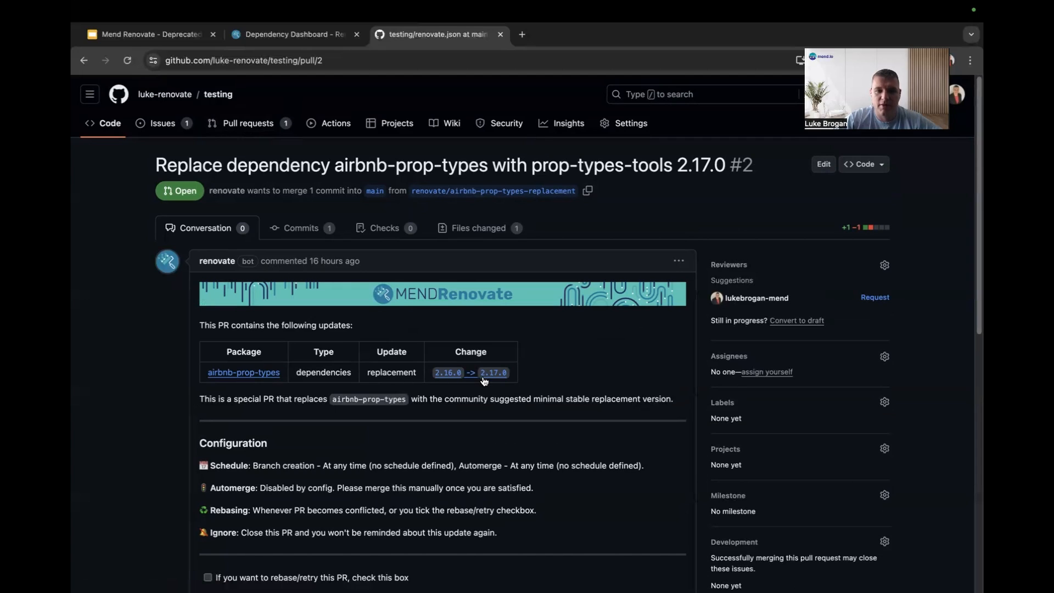
pyautogui.moveTo(417, 376)
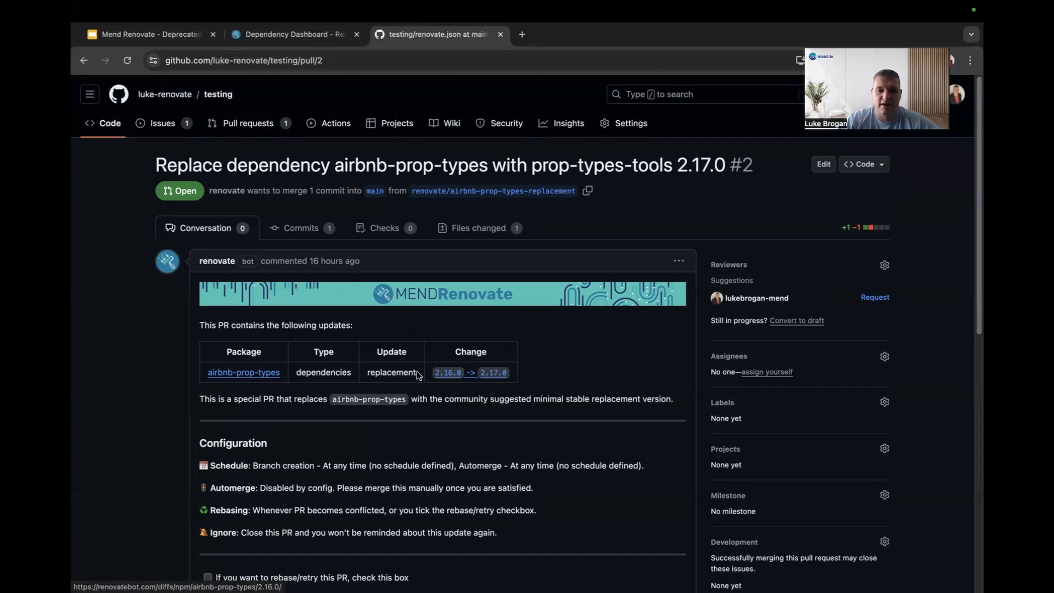